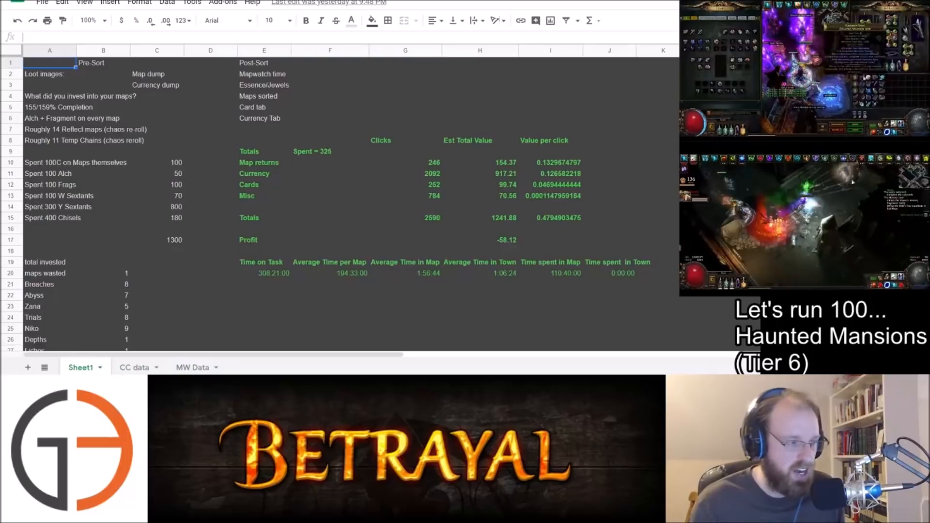
# Step: Review the investment notes — reflect and temp chains re-rolls, chaos on maps, sextants — and the 1300 total invested
pyautogui.click(58, 106)
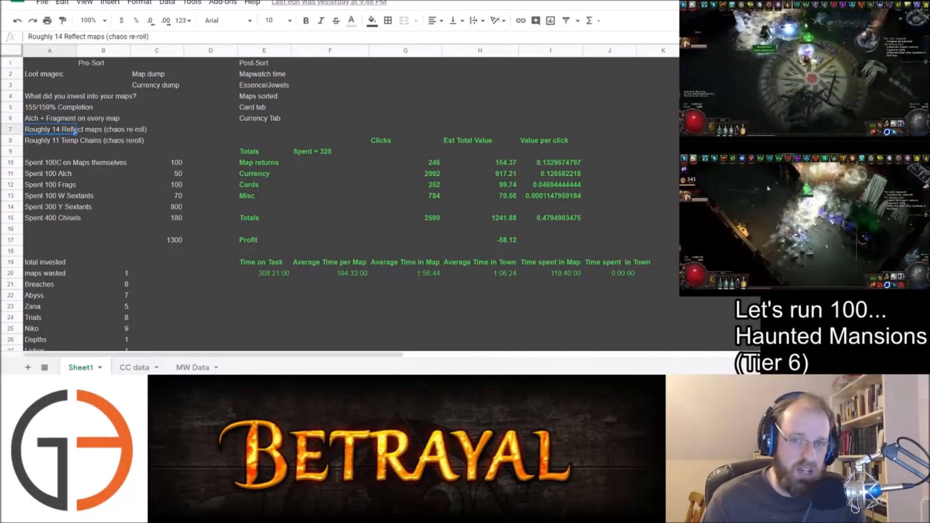
pyautogui.click(50, 139)
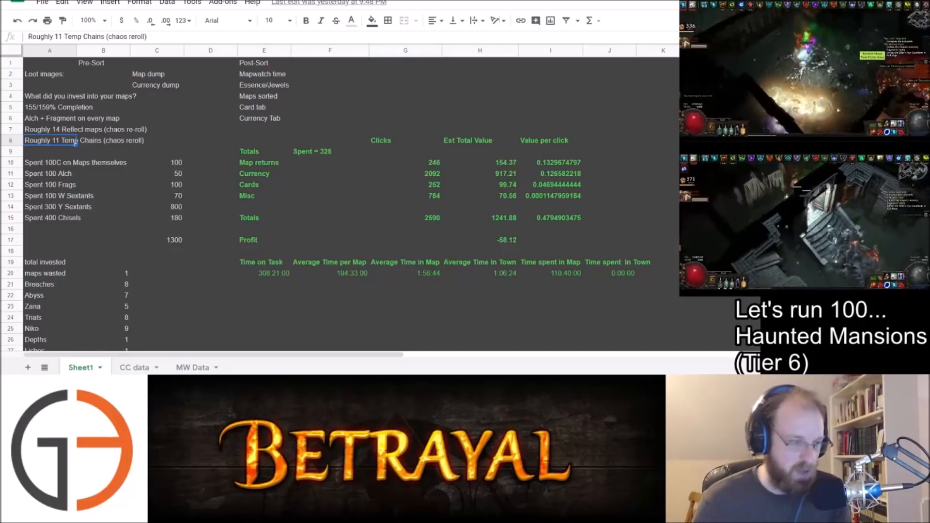
pyautogui.click(50, 161)
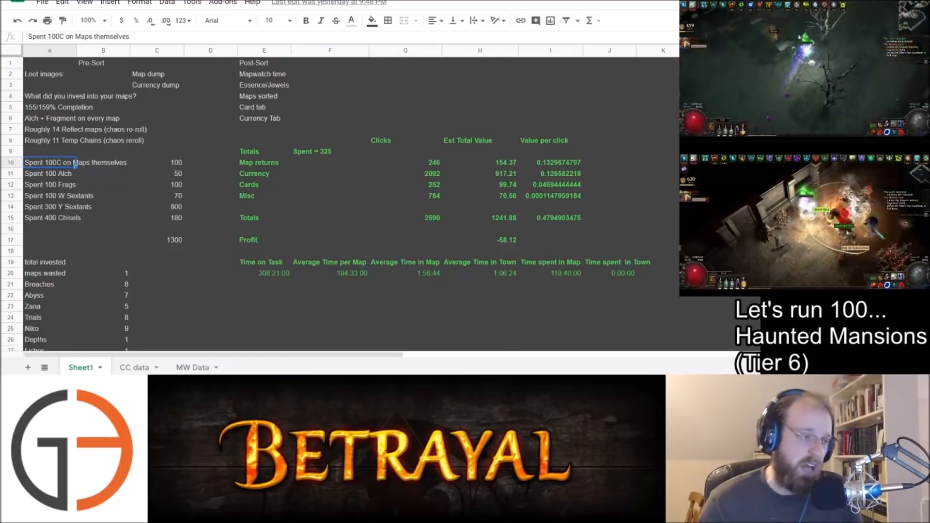
pyautogui.scroll(-3)
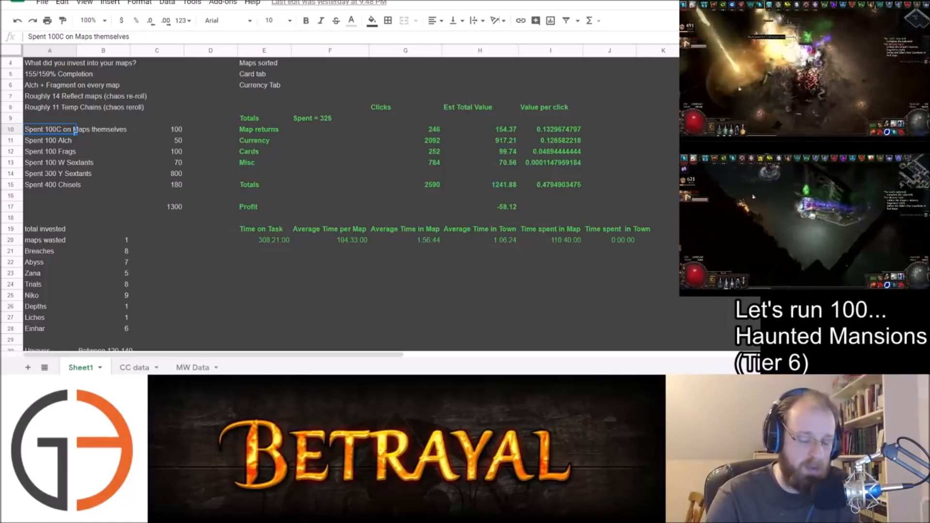
pyautogui.click(57, 173)
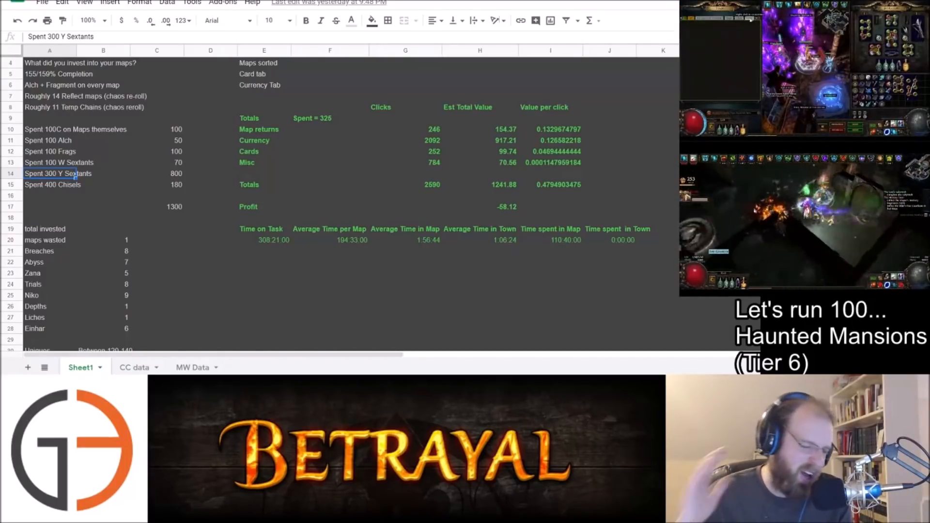
pyautogui.click(157, 206)
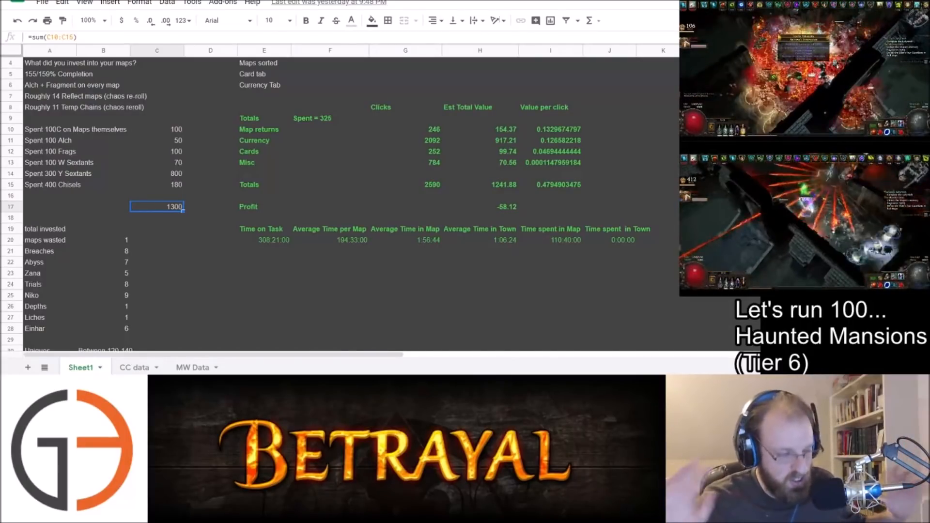
# Step: Review the encounter counts for Zana, Trials, Depths and Einhar and the 120-140 uniques estimate
pyautogui.scroll(-3)
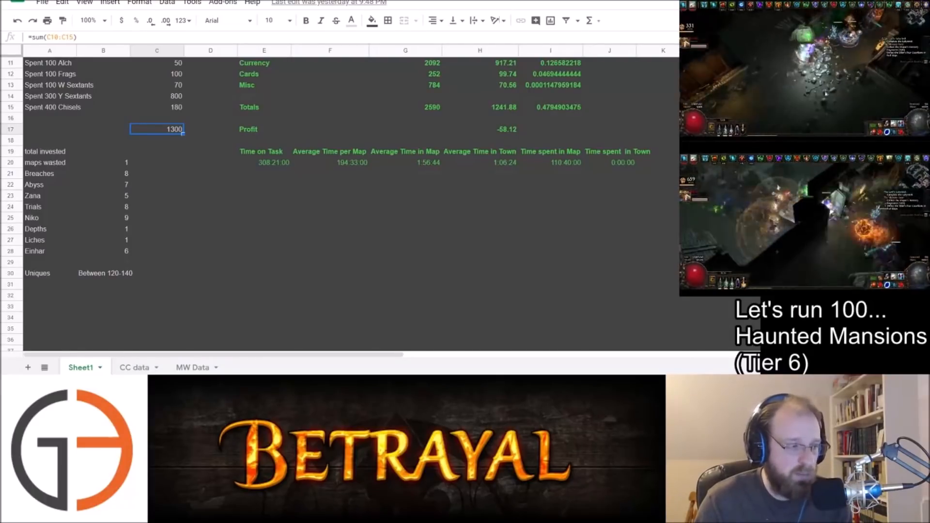
pyautogui.click(103, 195)
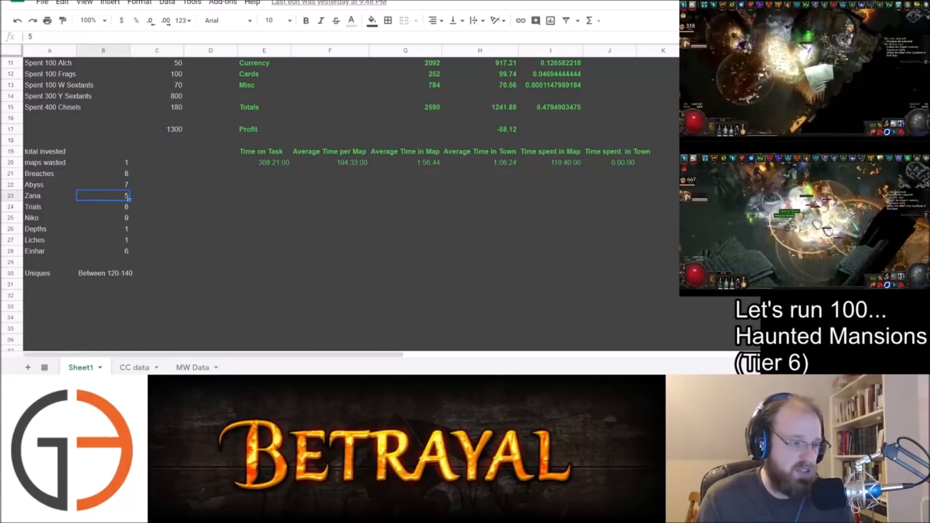
pyautogui.click(103, 207)
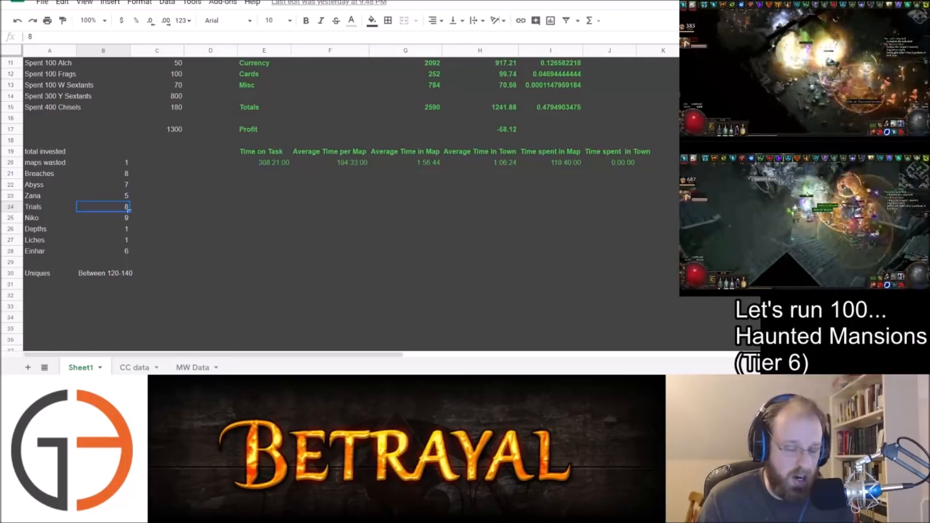
pyautogui.click(104, 218)
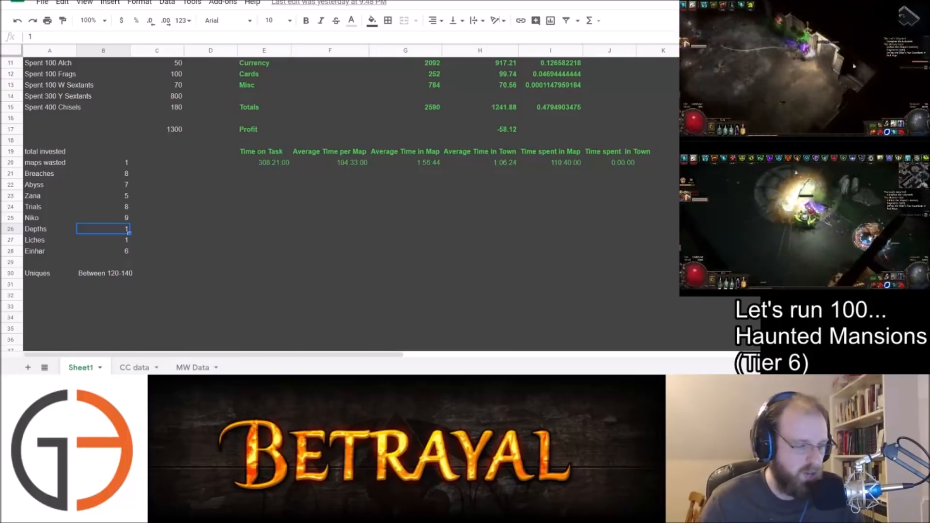
pyautogui.click(104, 250)
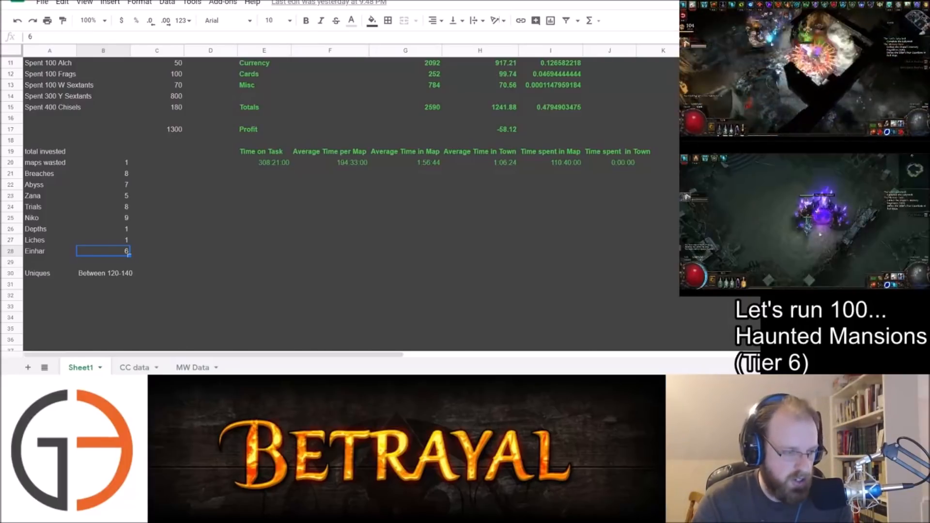
pyautogui.click(104, 273)
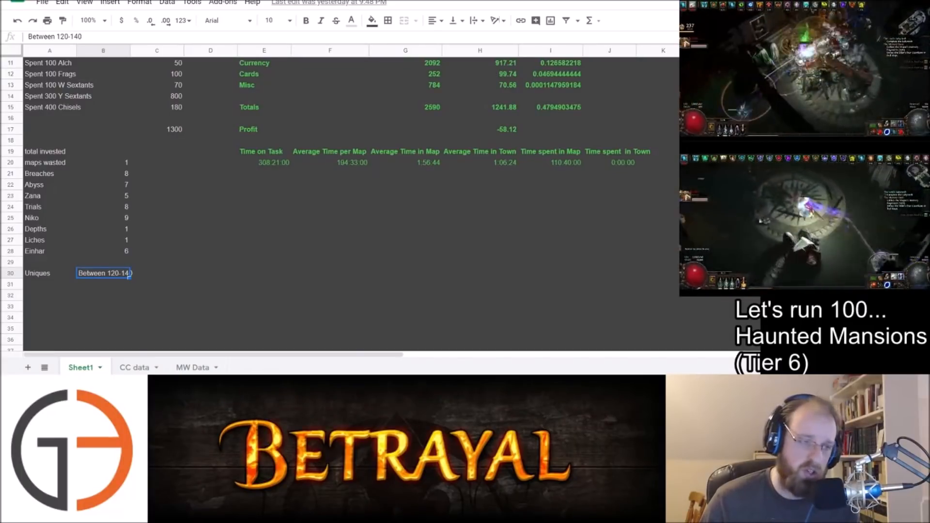
pyautogui.scroll(3)
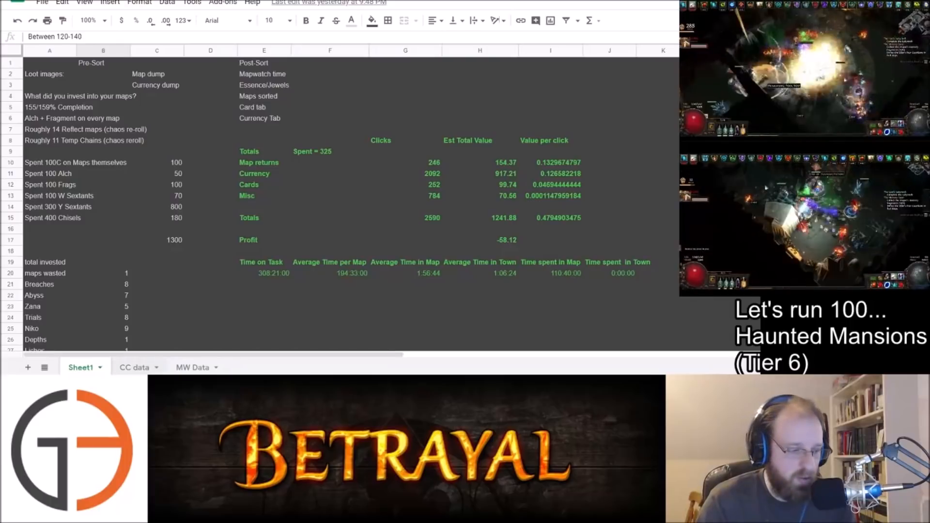
# Step: On the CC data sheet, check the 154.37 total map value, the Exalted Orb quantity, and bring the divination cards into view
pyautogui.click(135, 367)
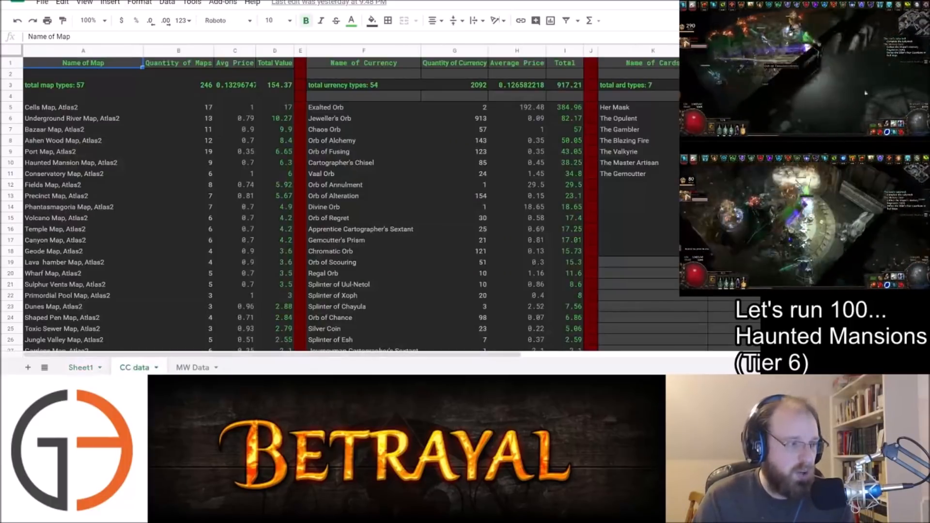
pyautogui.click(82, 107)
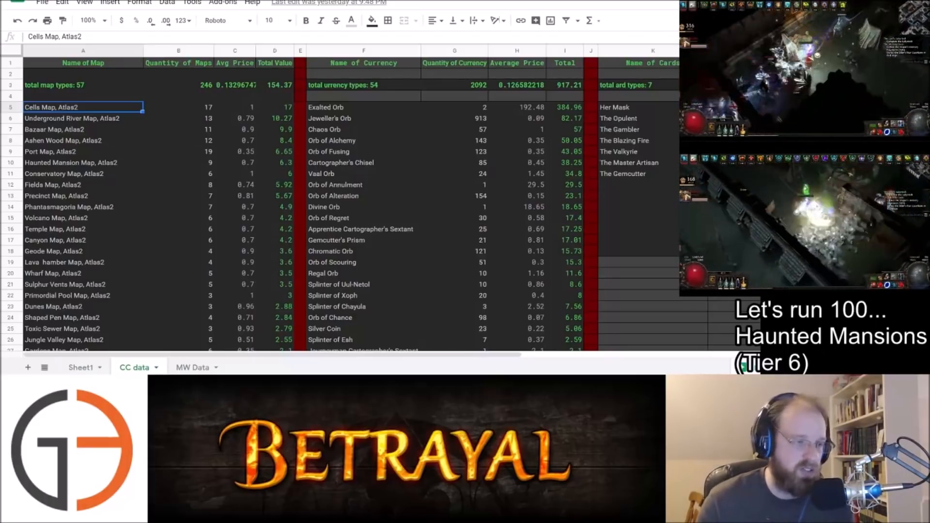
pyautogui.click(274, 86)
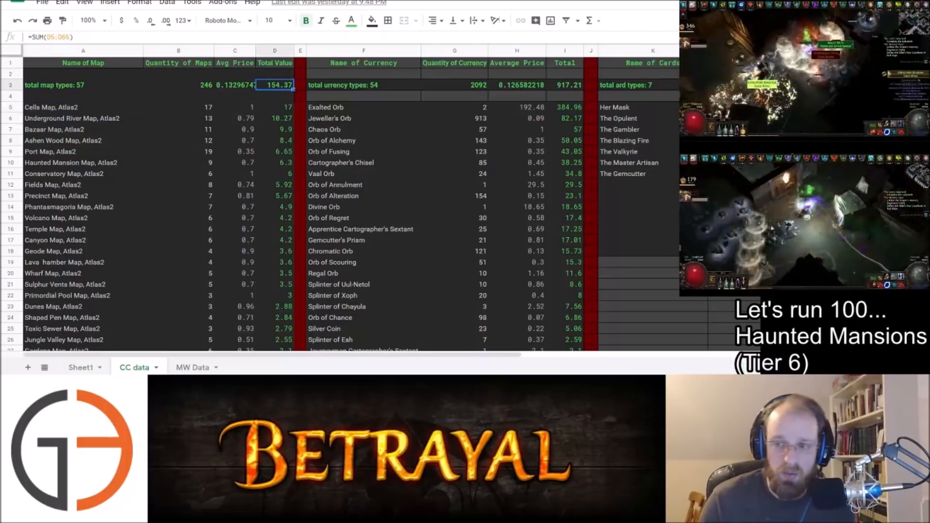
pyautogui.hscroll(3)
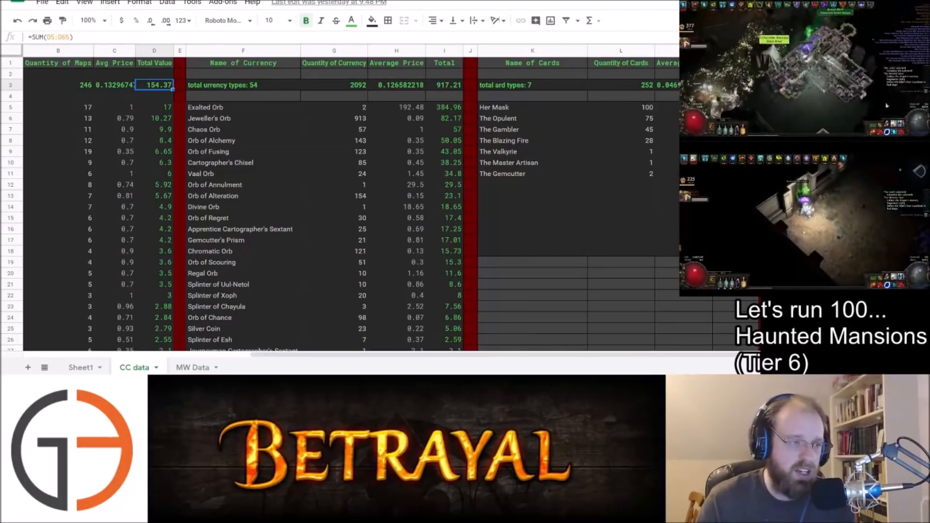
pyautogui.click(242, 84)
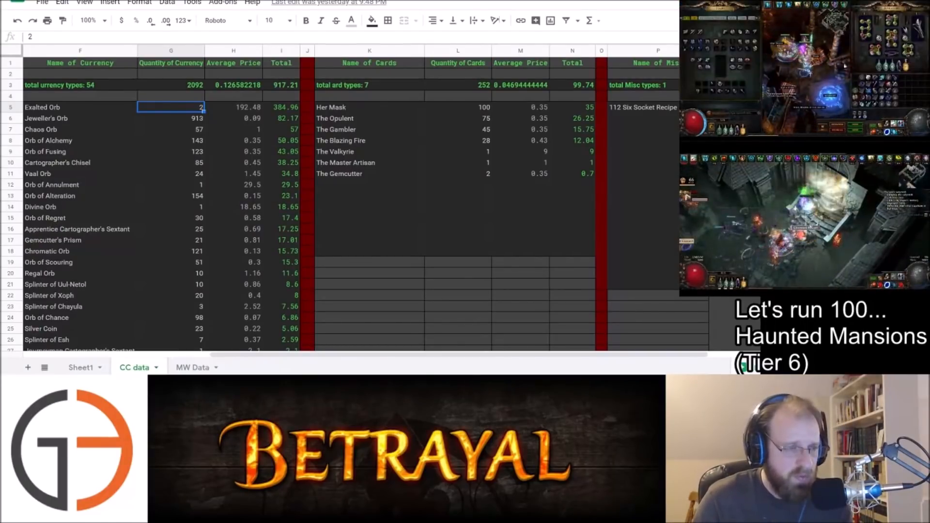
pyautogui.click(281, 106)
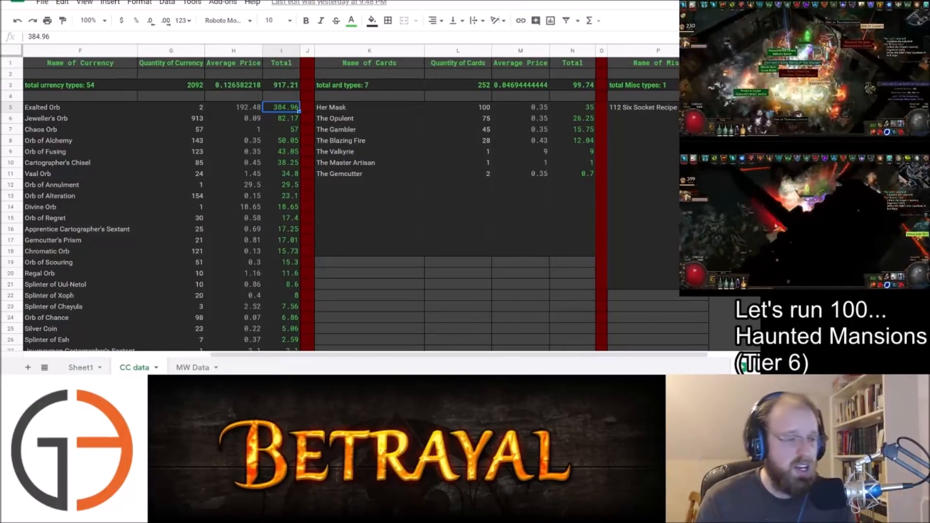
pyautogui.hscroll(3)
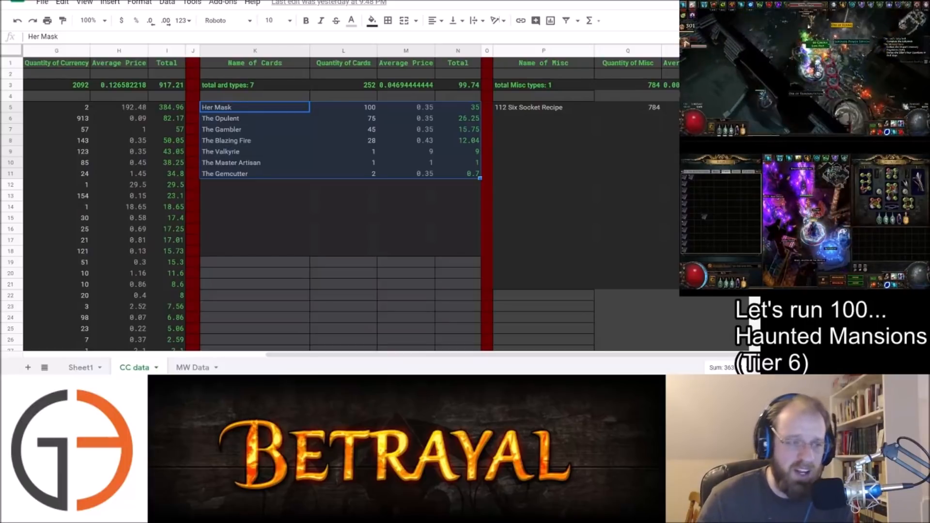
pyautogui.click(343, 140)
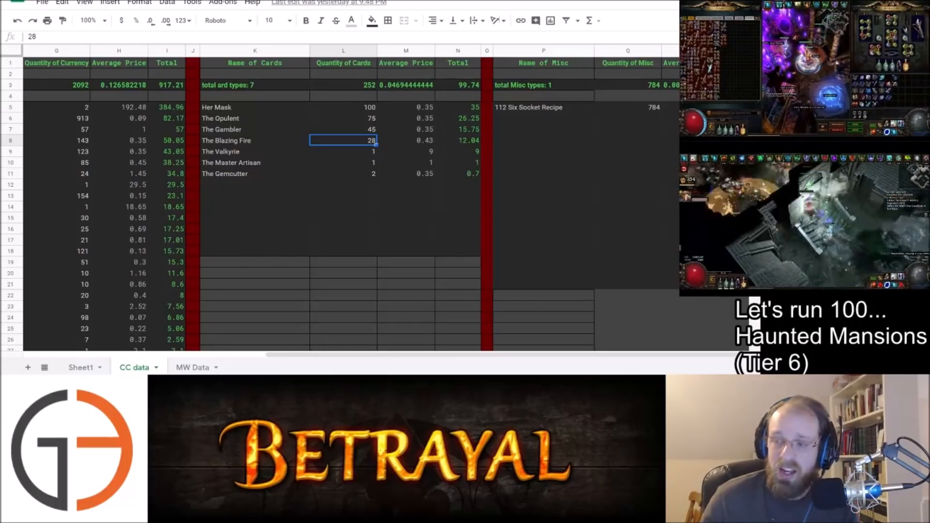
pyautogui.click(628, 108)
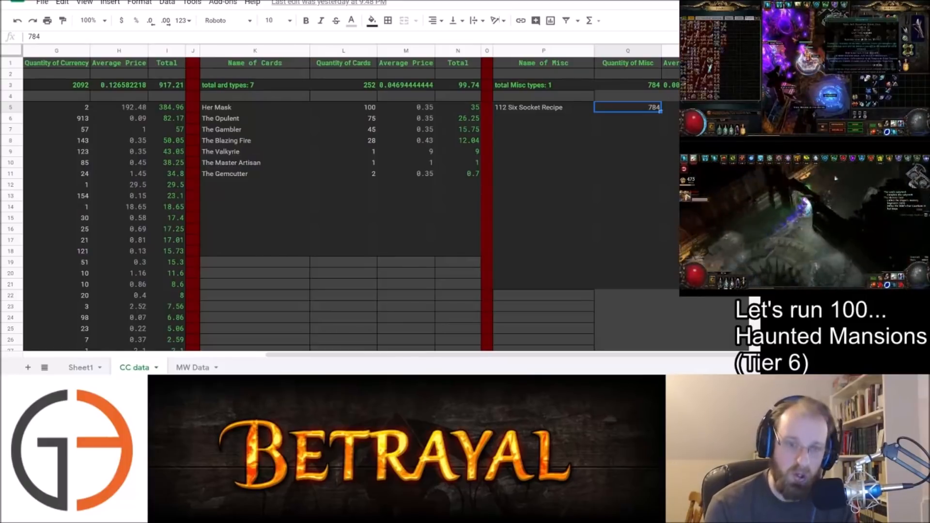
# Step: Return to the Total Value column on CC data, then move to the MW Data sheet of per-map timings
pyautogui.hscroll(-3)
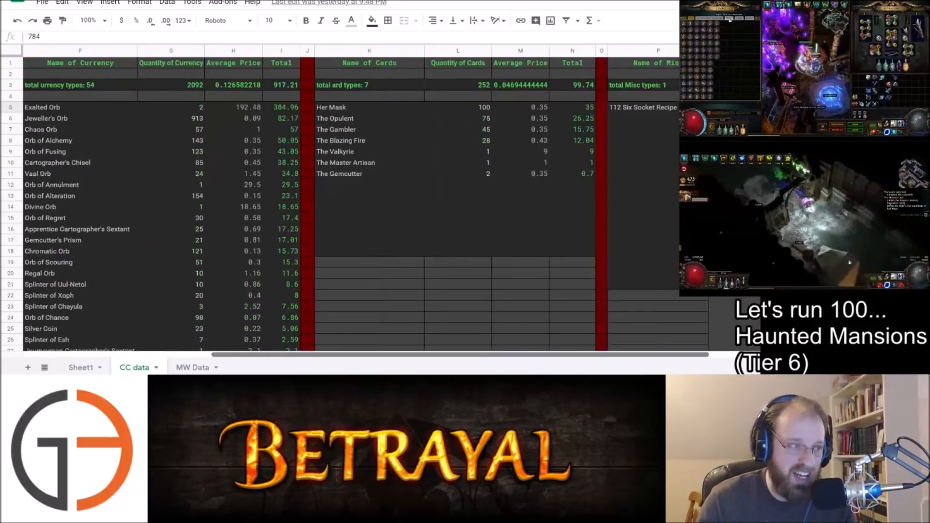
pyautogui.hscroll(-3)
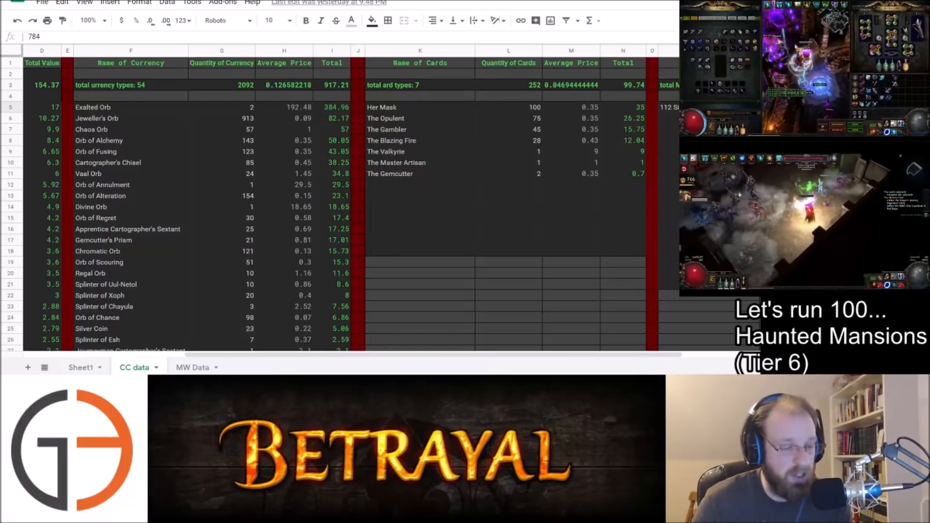
pyautogui.click(193, 367)
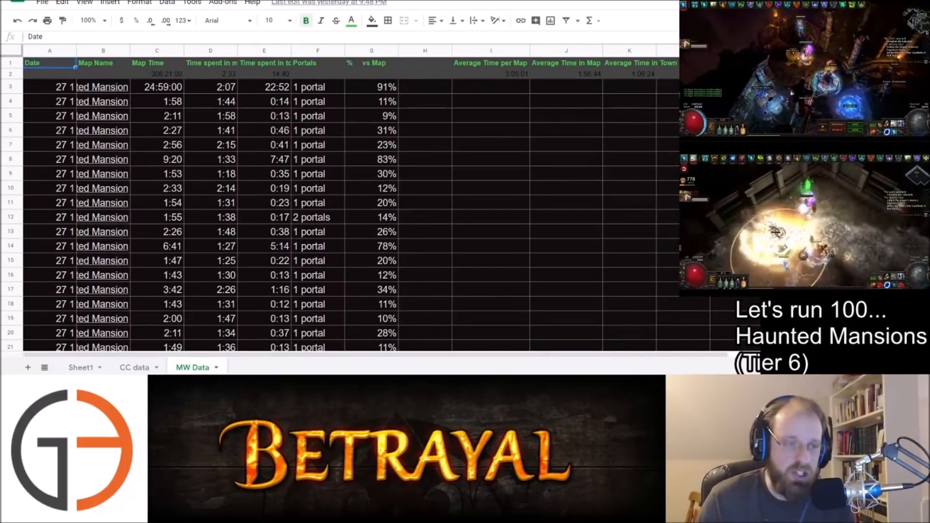
# Step: Inspect the average time per map formula in I2, then return to the Sheet1 summary
pyautogui.click(437, 73)
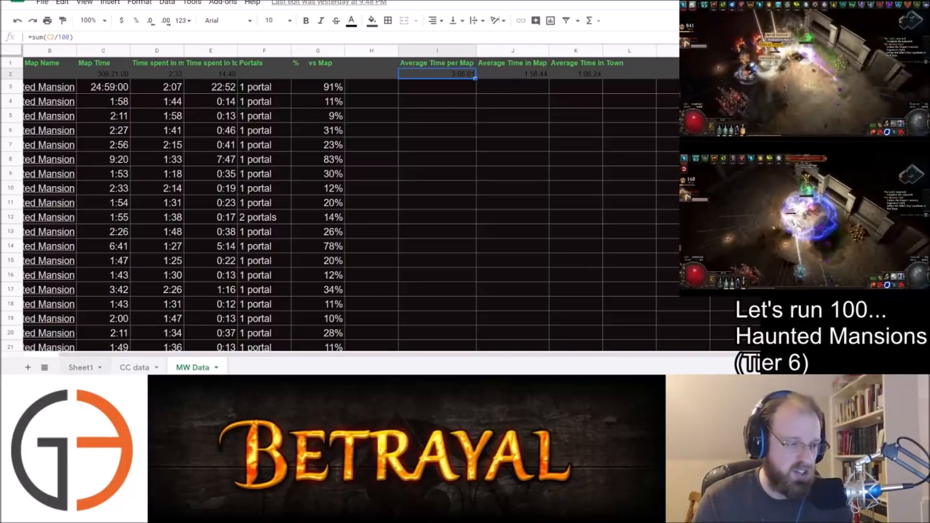
pyautogui.click(80, 367)
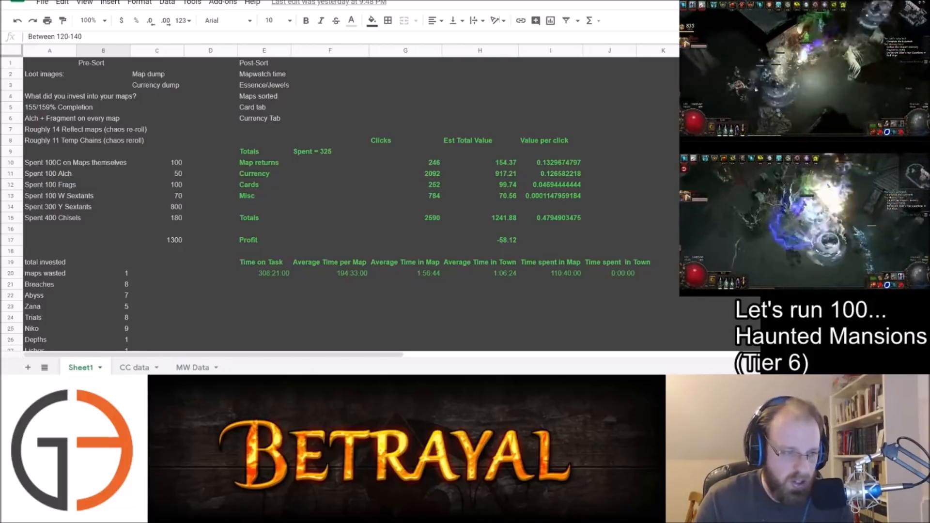
pyautogui.click(330, 151)
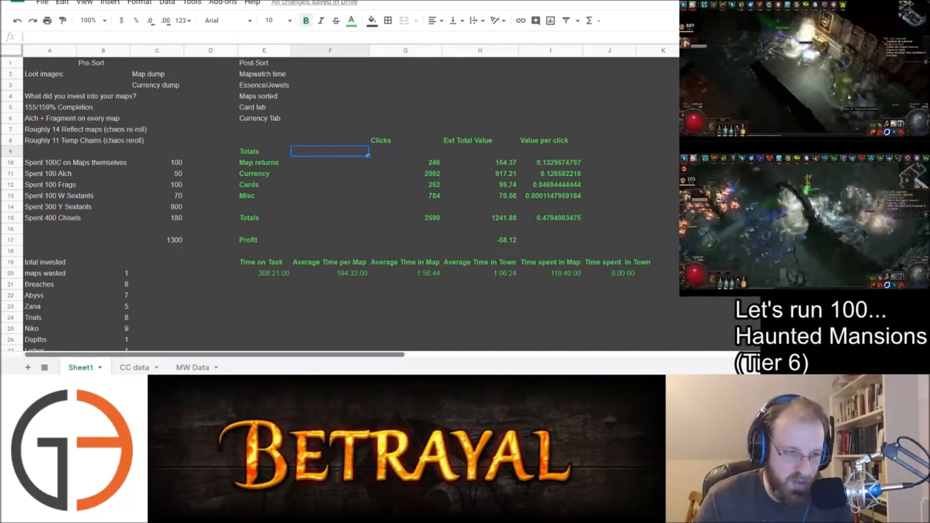
pyautogui.hscroll(3)
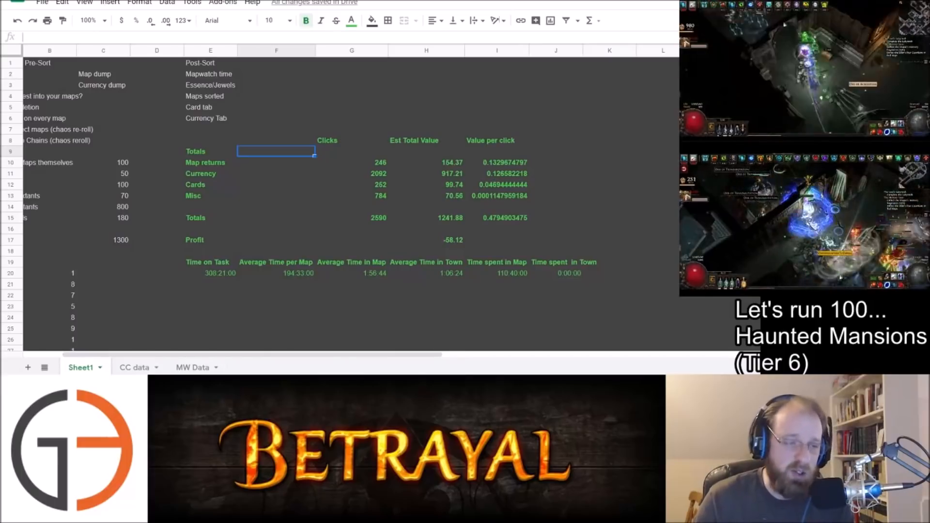
pyautogui.click(427, 173)
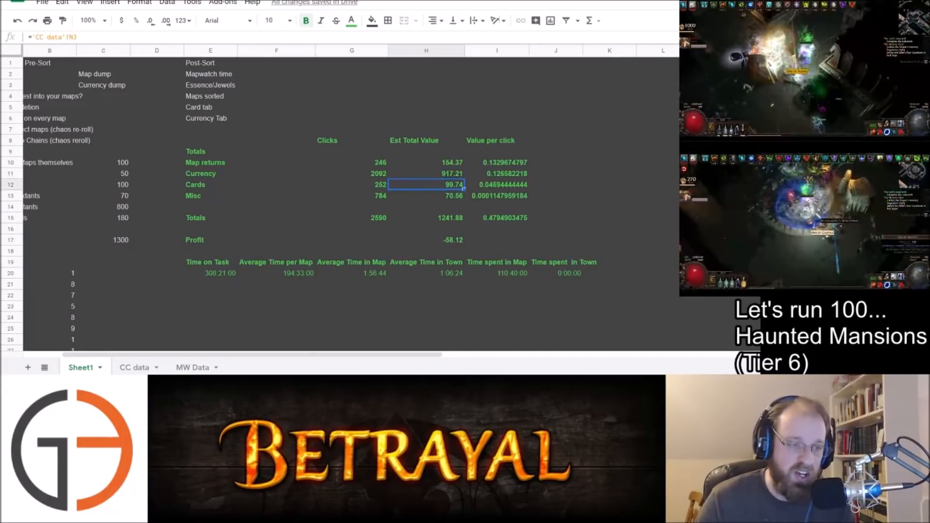
pyautogui.click(426, 218)
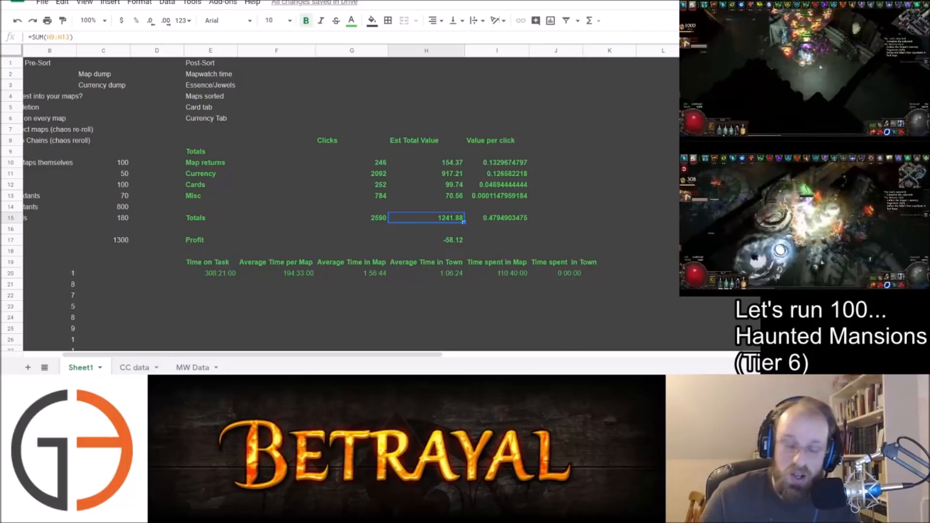
pyautogui.click(104, 239)
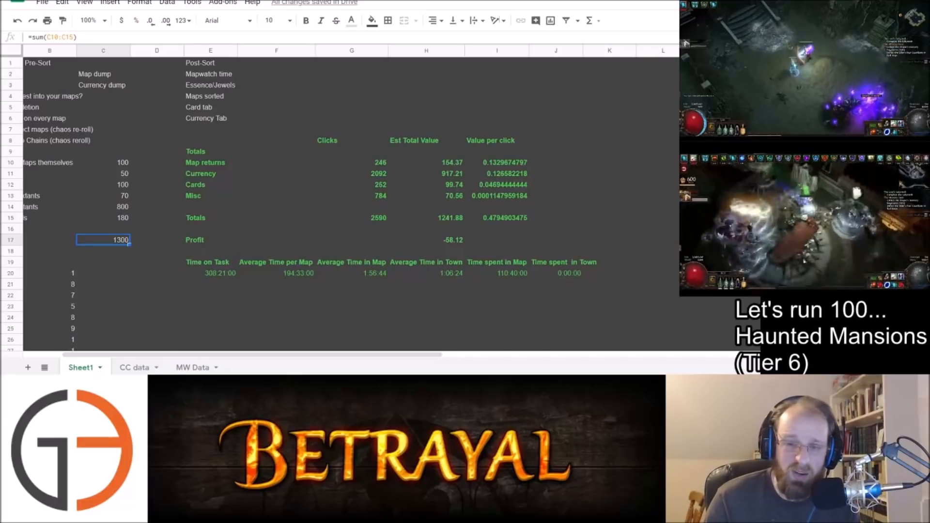
# Step: Check the -58.12 profit formula, set total clicks to 2700 and confirm value per click drops to 0.45996
pyautogui.click(426, 239)
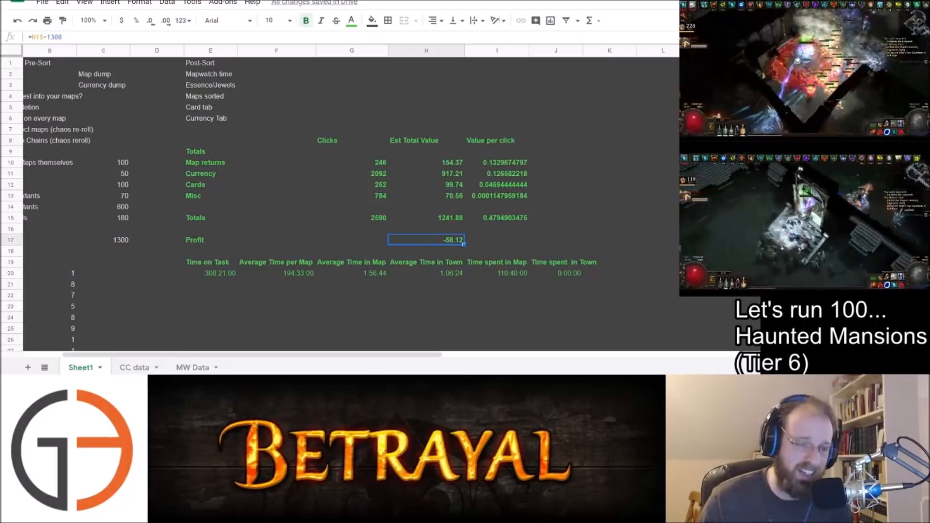
pyautogui.click(497, 217)
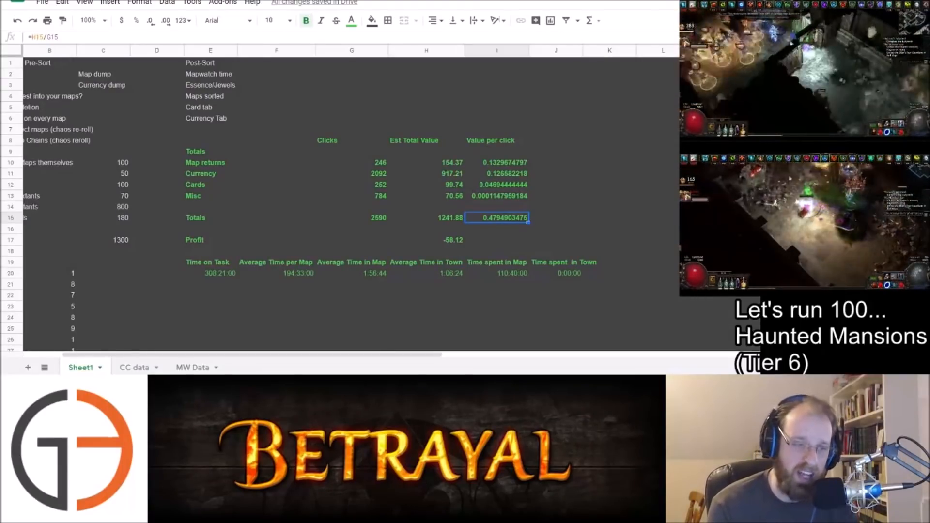
pyautogui.click(351, 217)
pyautogui.write('2700')
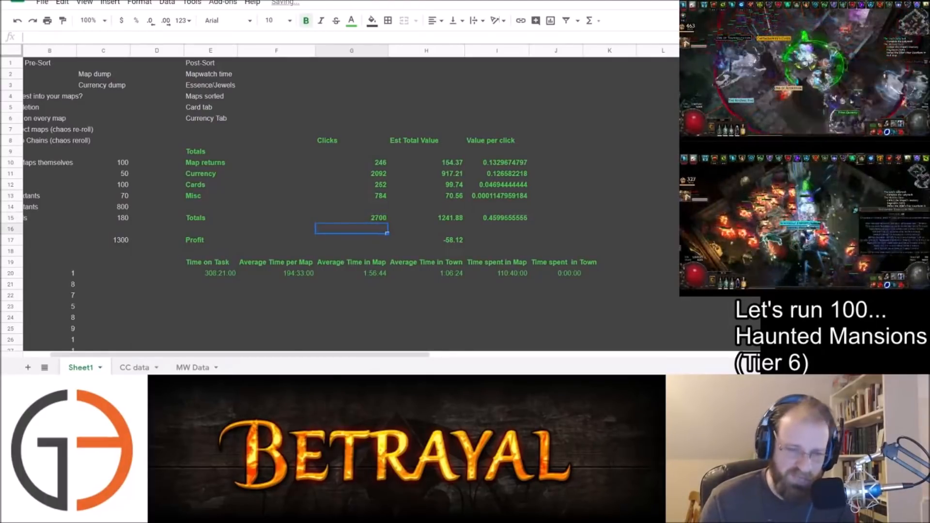
pyautogui.click(496, 218)
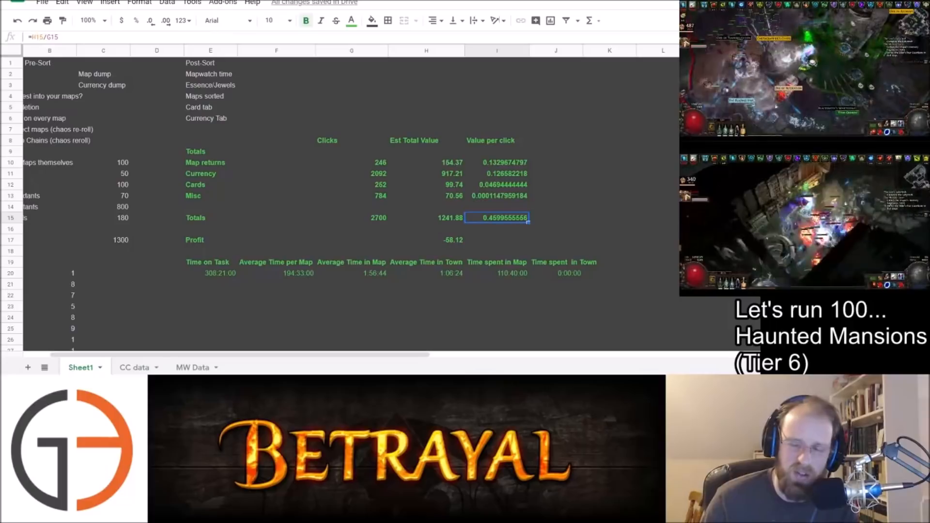